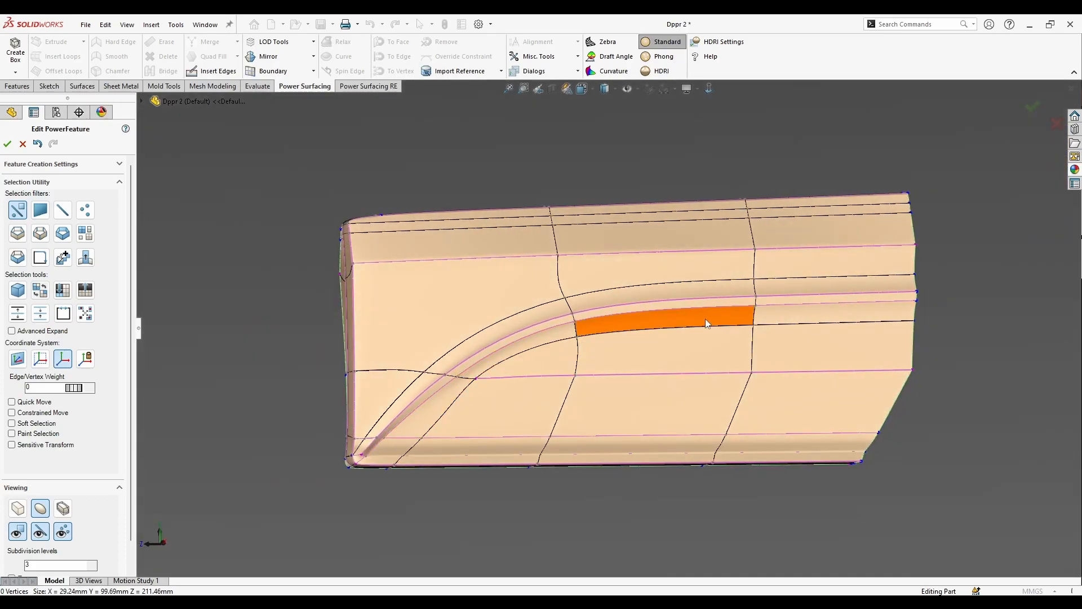
Step: Rotate the door and select the face loop running along the swage crease line
scroll("up", 3)
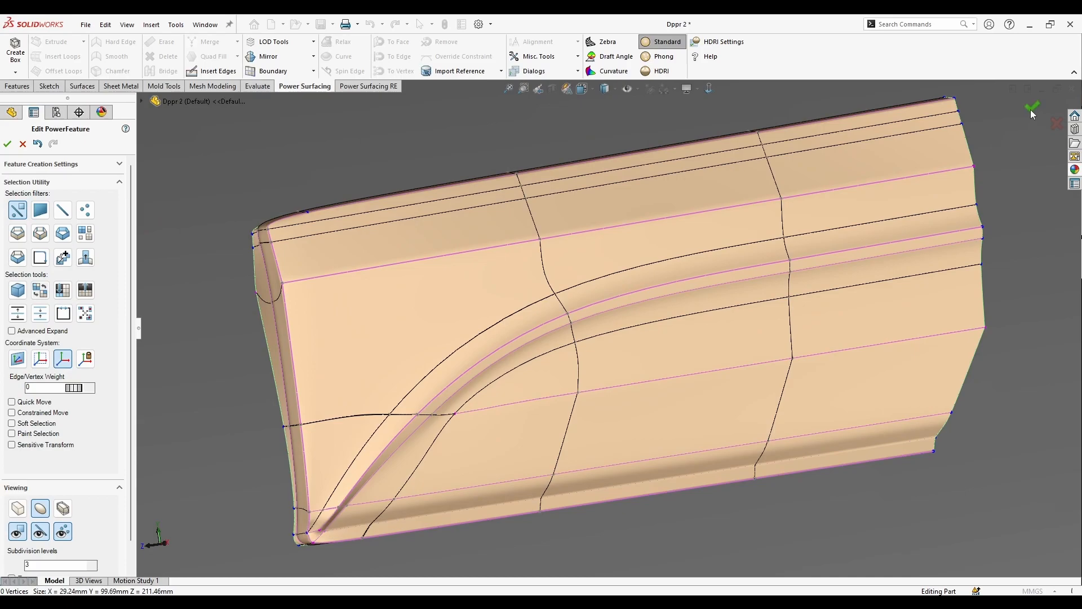
left_click(7, 145)
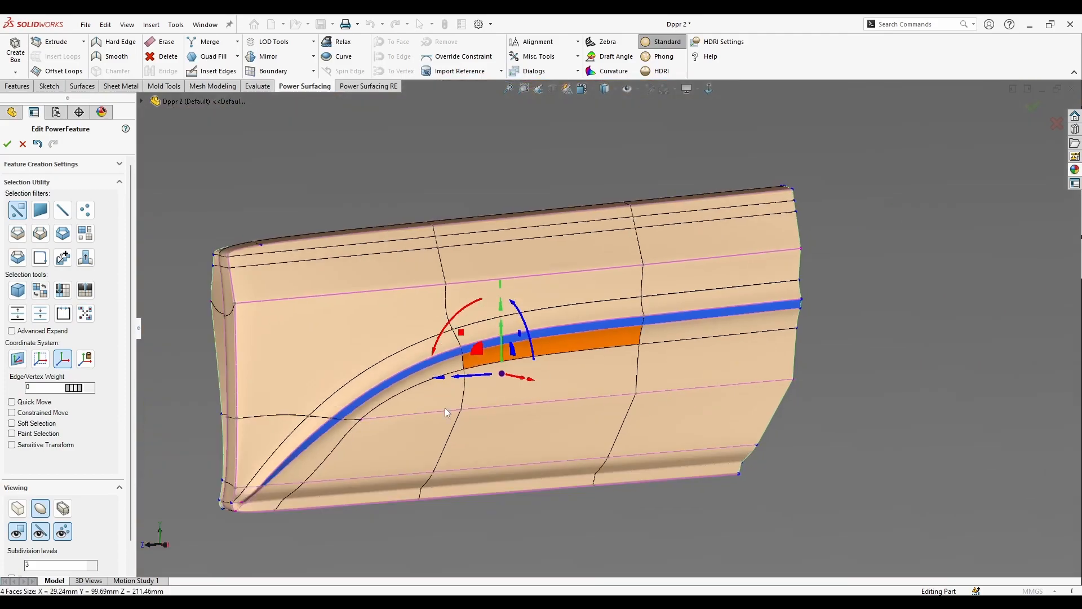
Step: Open Boundary Tools, move it off the door, and isolate Face Group 0
scroll("up", 3)
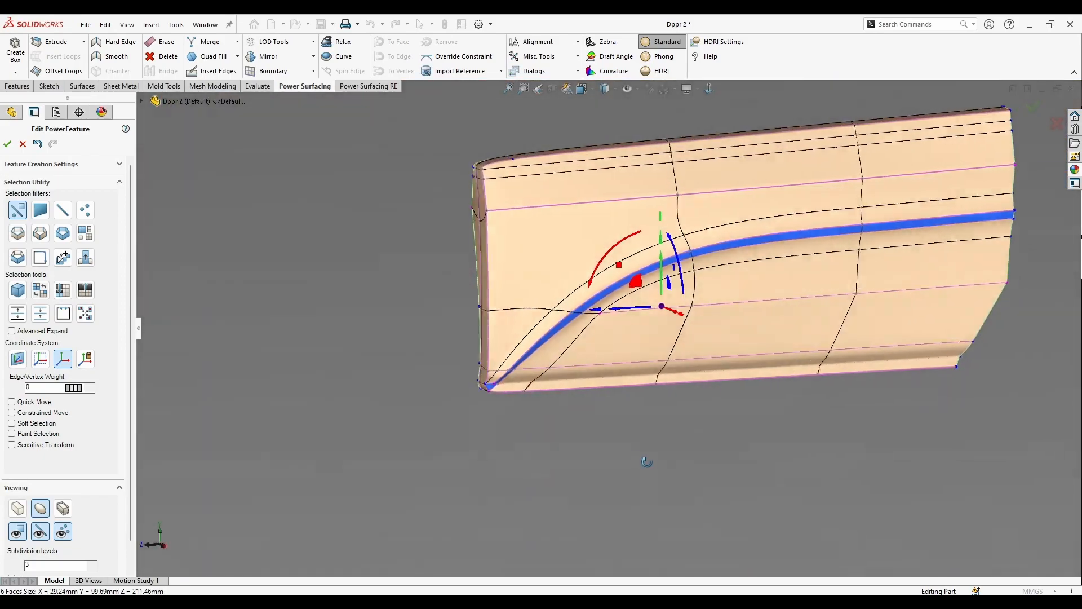
scroll("up", 3)
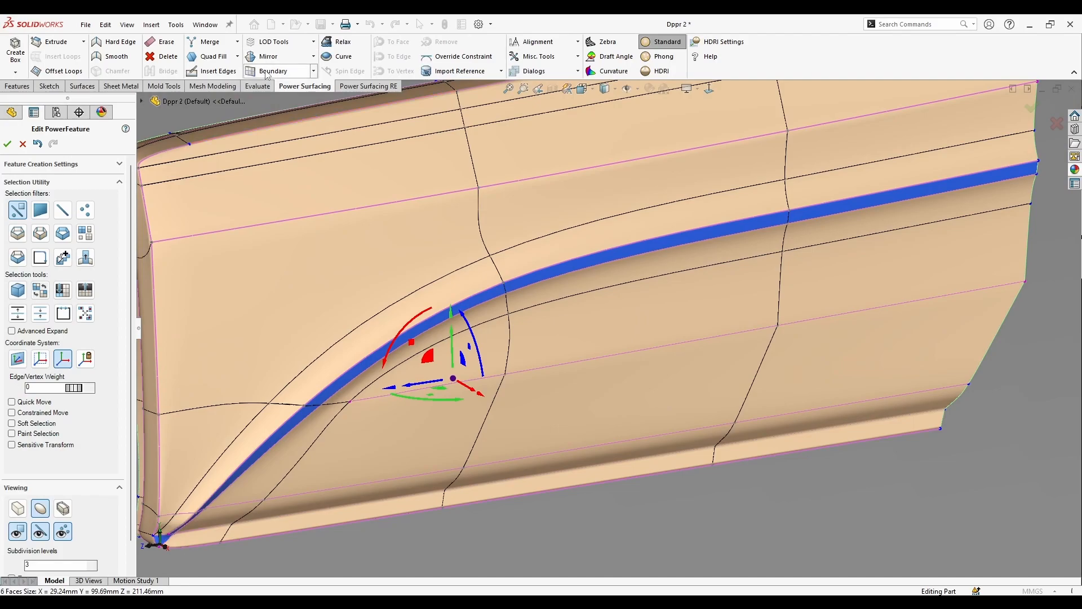
mouse_move(272, 70)
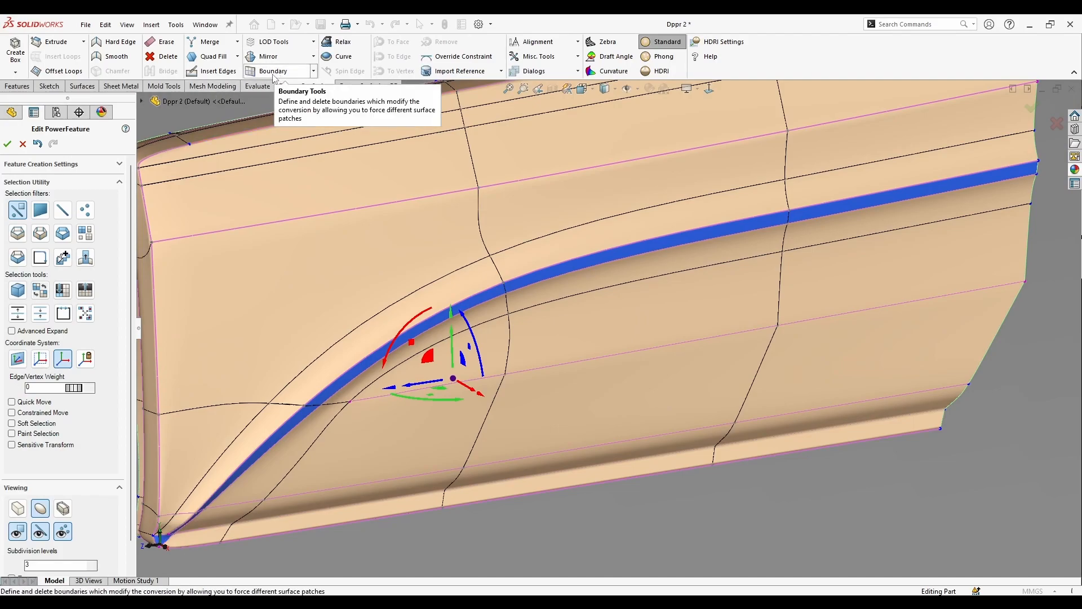
left_click(313, 71)
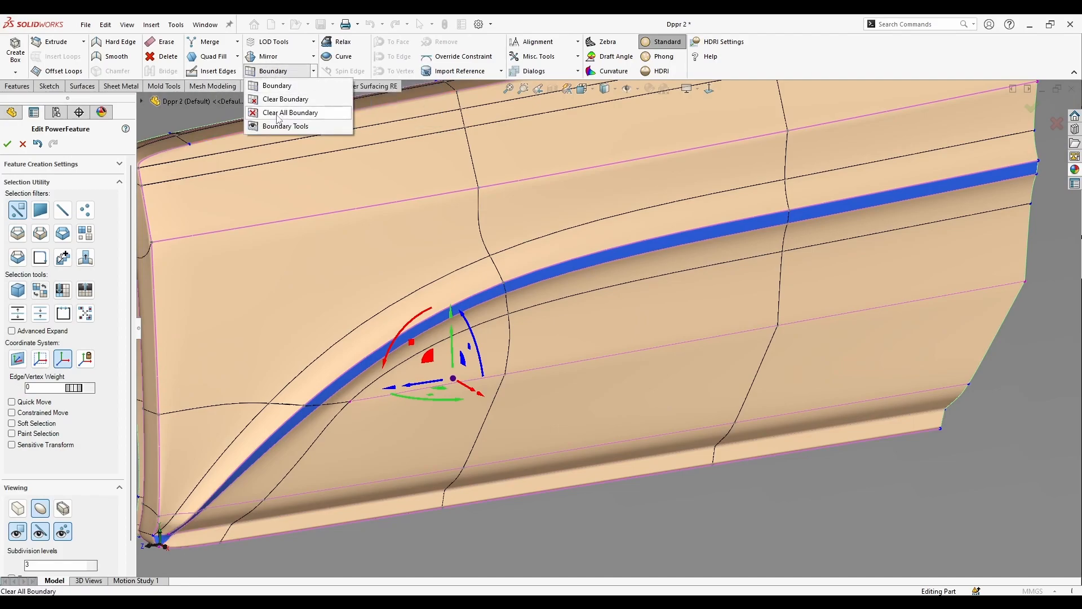
mouse_move(285, 125)
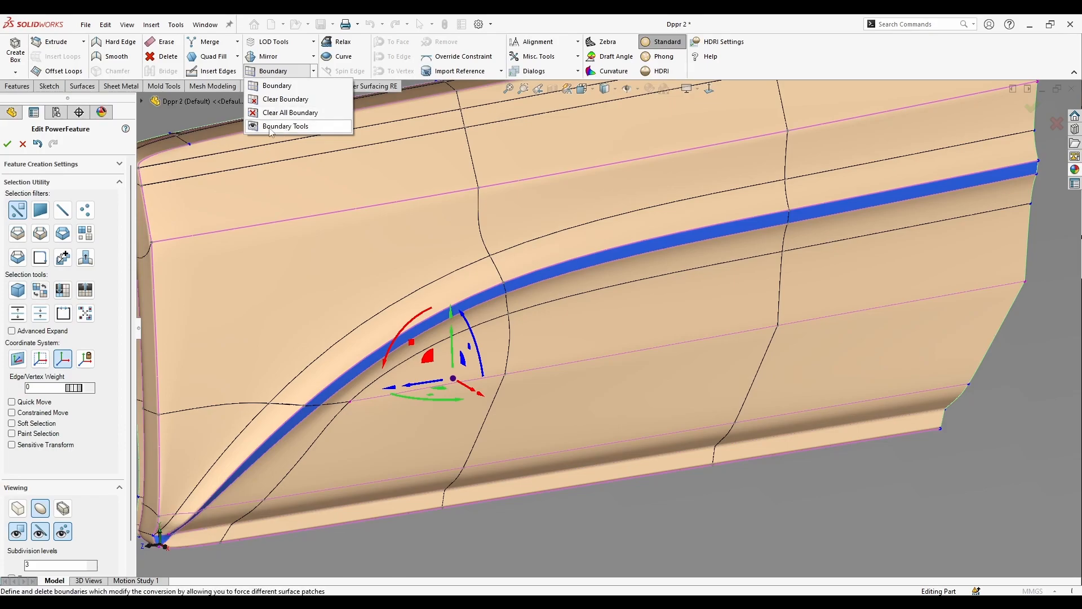
left_click(285, 125)
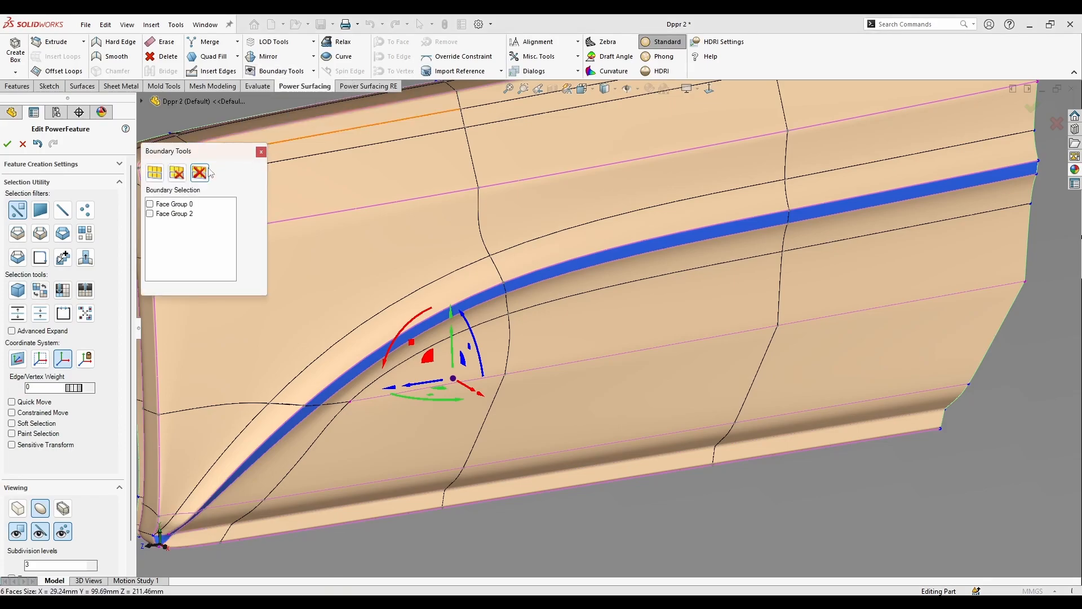
left_click_drag(200, 151, 378, 150)
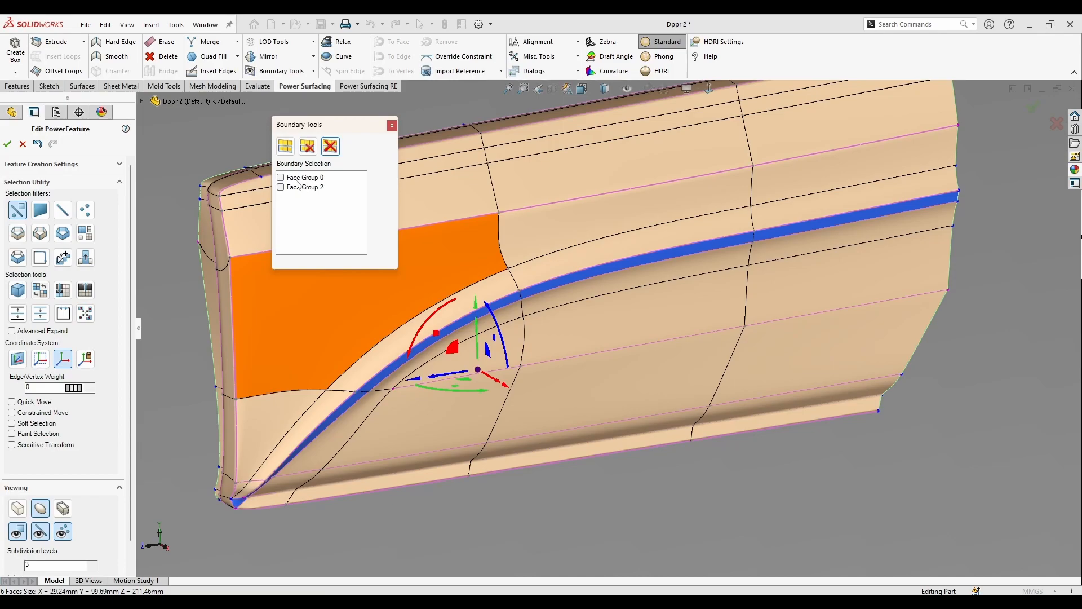
left_click(304, 177)
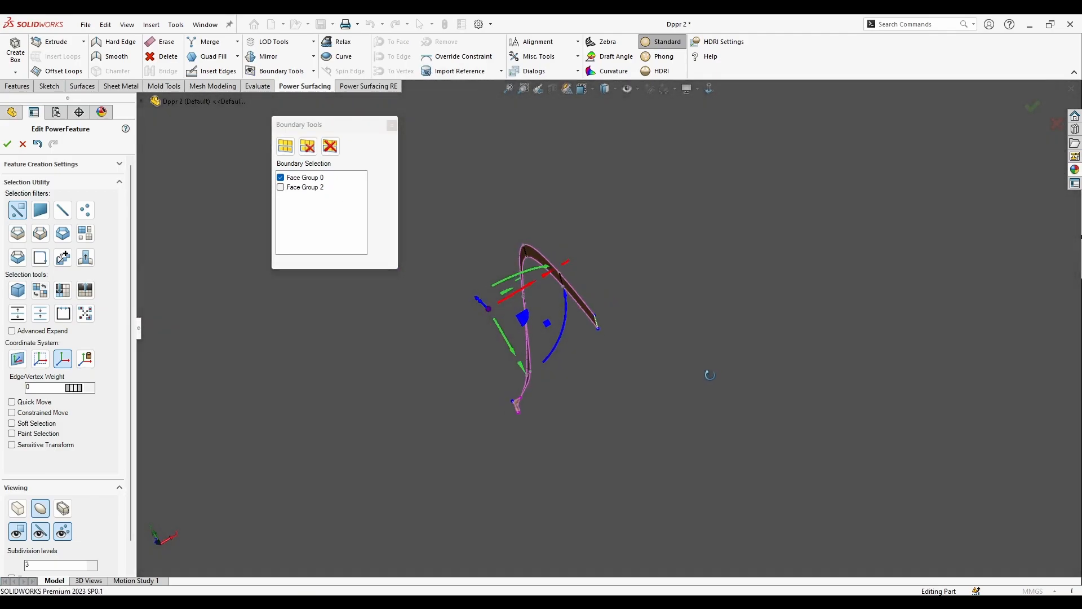
Step: Untick Face Group 0, create Face Group 3 from the top-edge strip, and close Boundary Tools
left_click(304, 187)
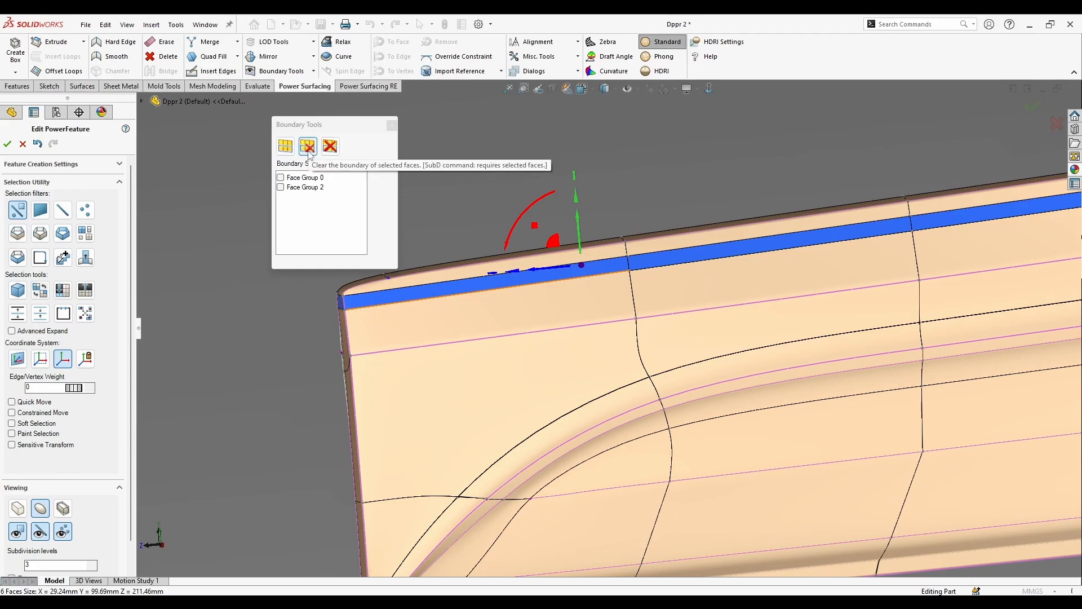
mouse_move(330, 147)
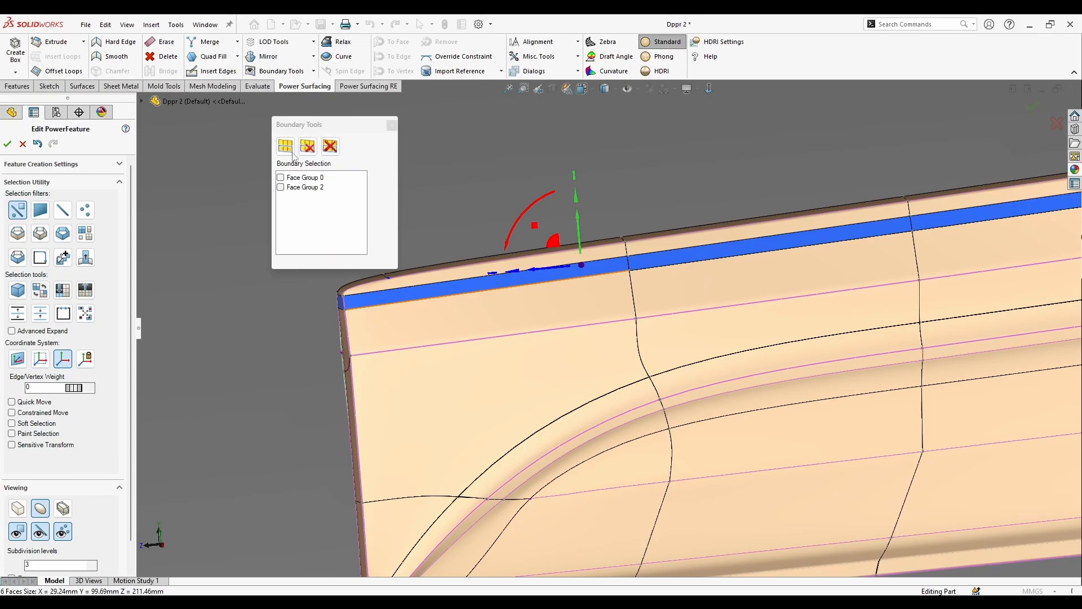
left_click(284, 145)
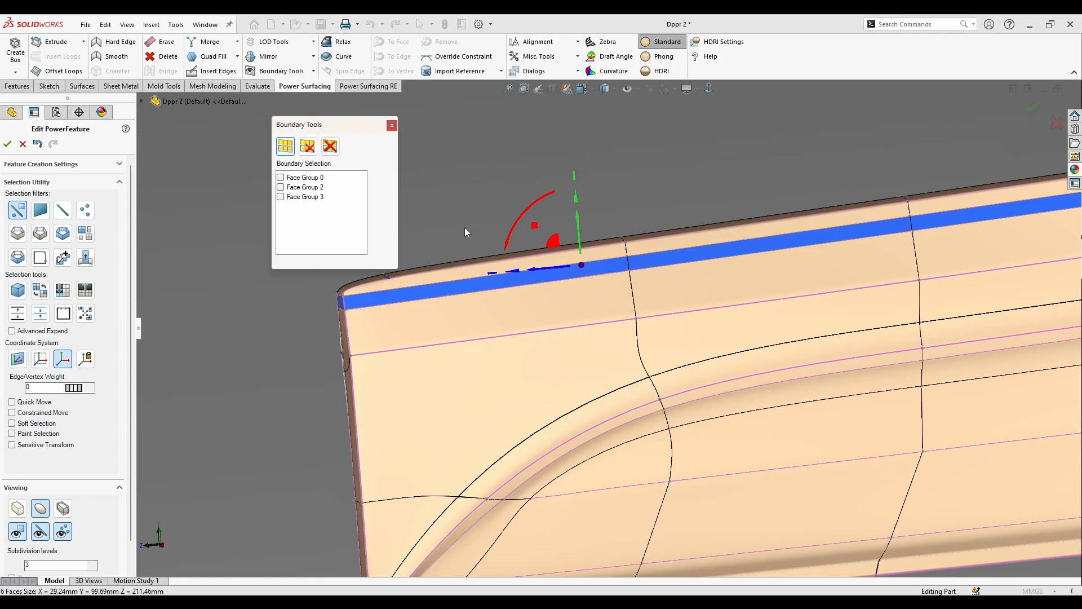
left_click(281, 197)
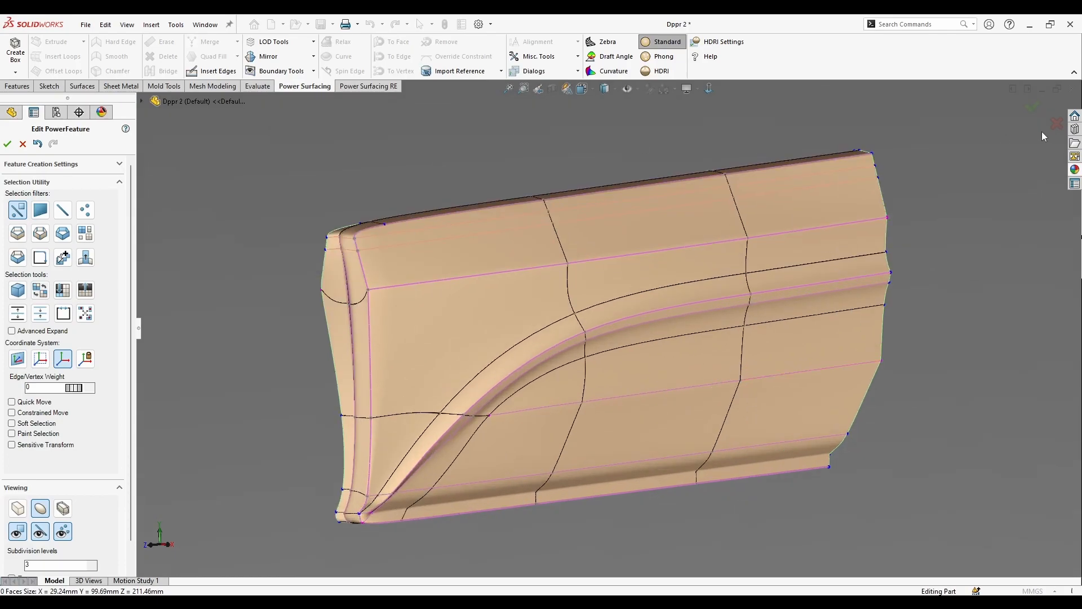
Step: Exit the PowerFeature edit, color the crease and corner faces with plastic, and enable RealView
left_click(6, 143)
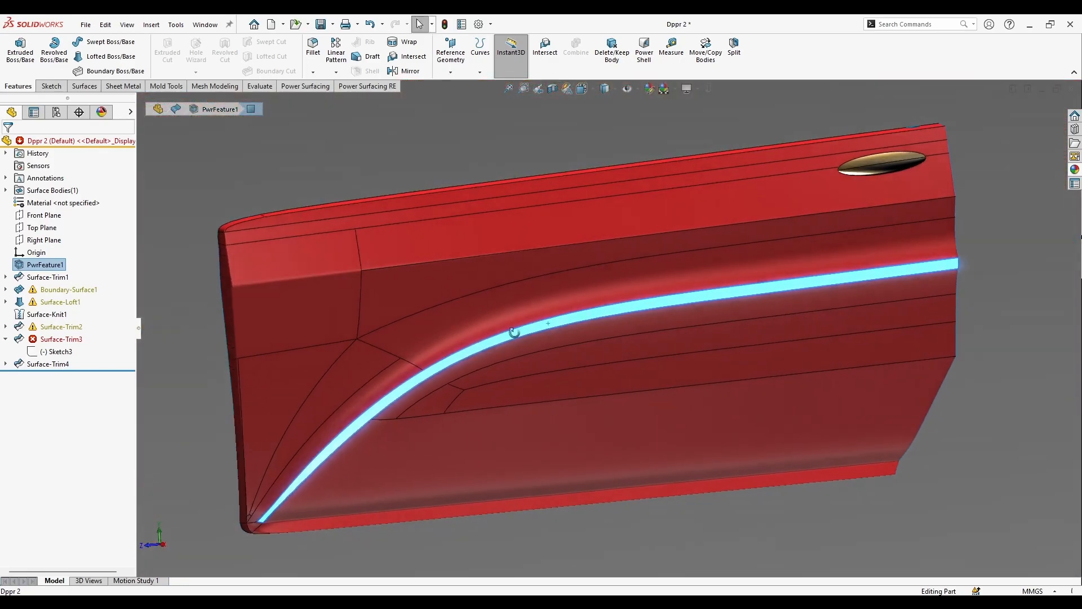
scroll("up", 3)
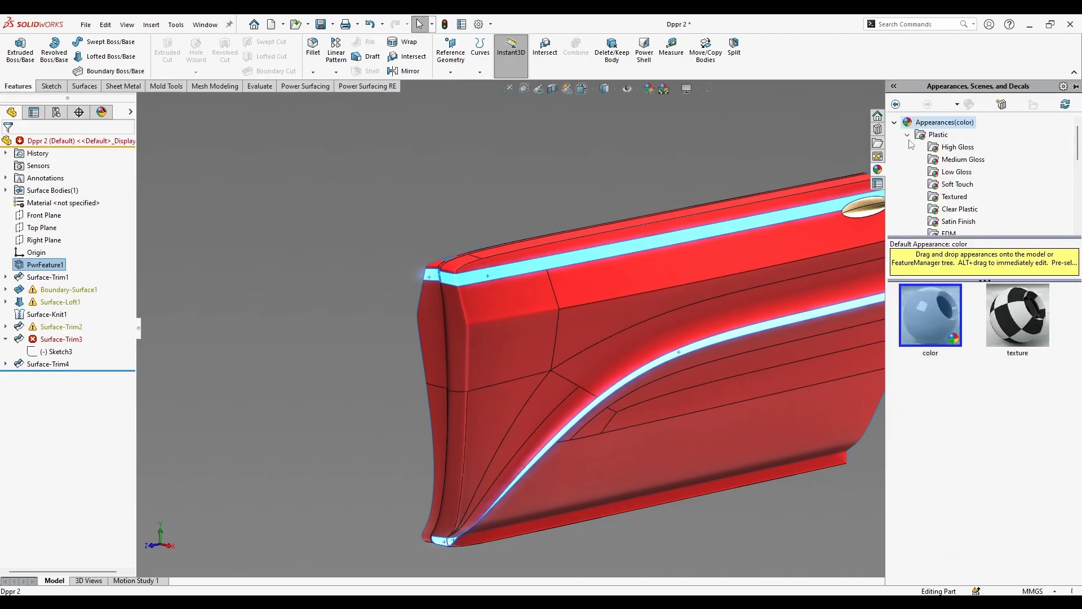
left_click(957, 146)
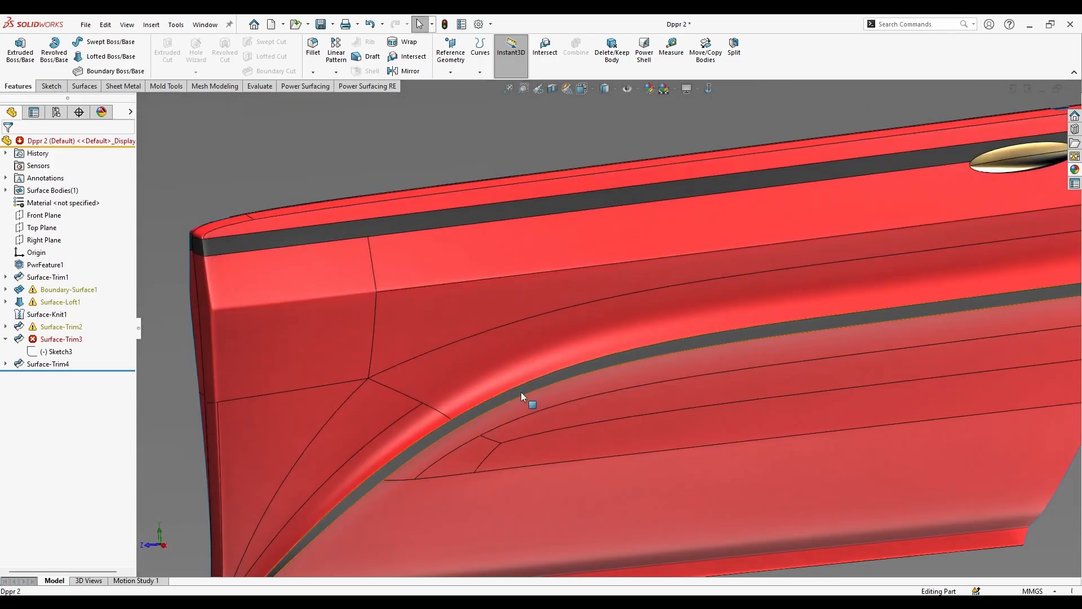
left_click(45, 265)
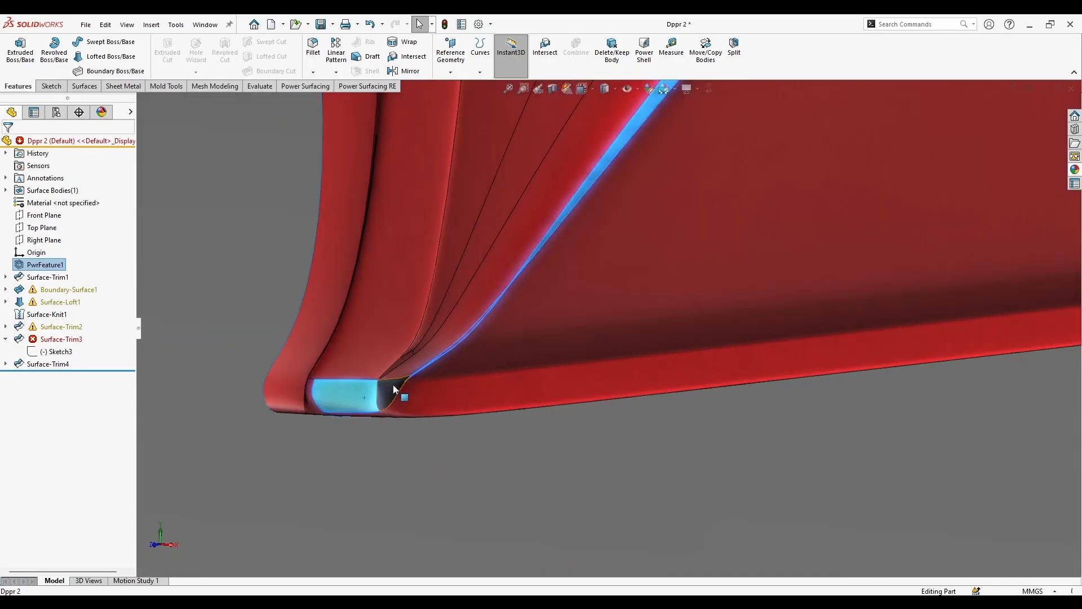
left_click(1075, 168)
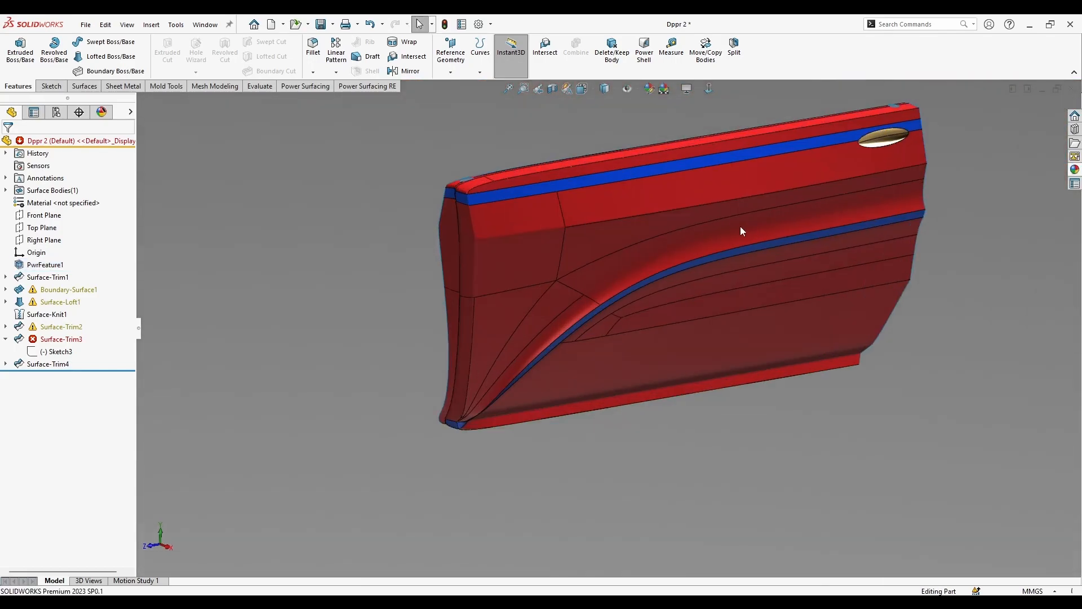
left_click(675, 89)
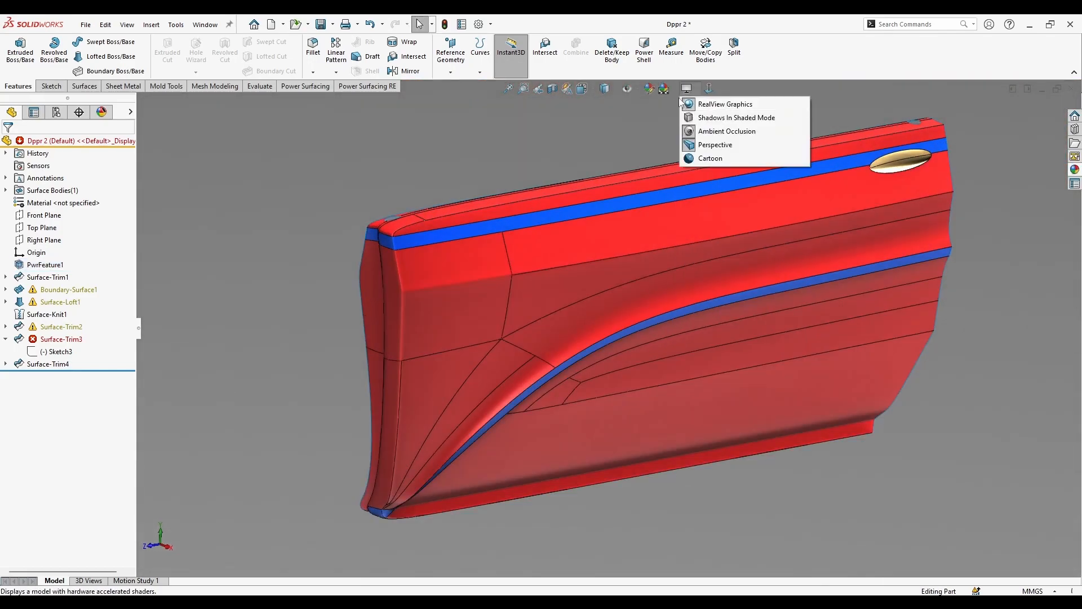
left_click(736, 117)
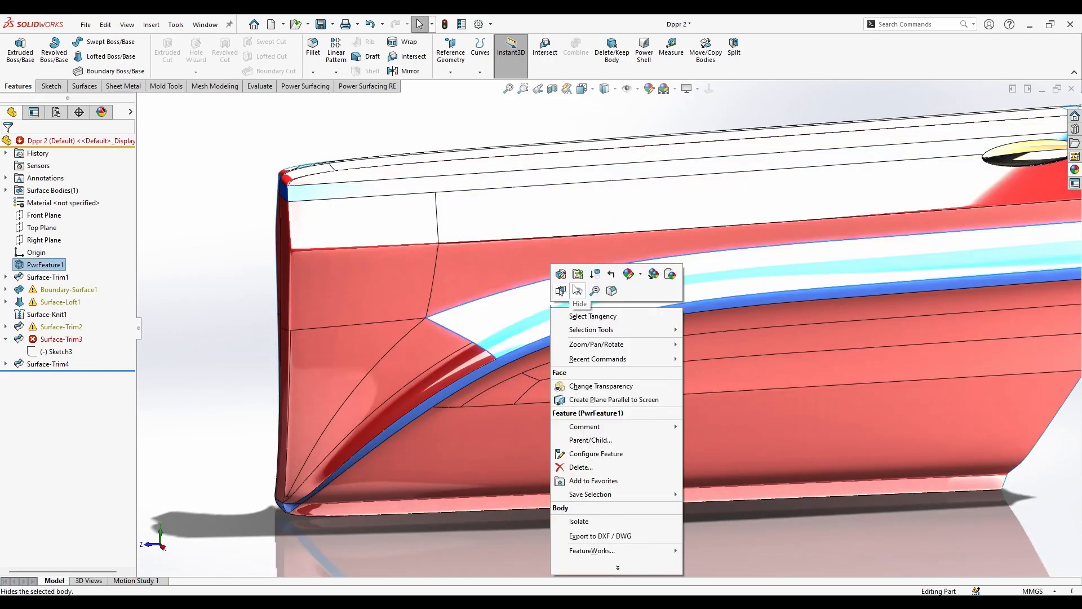
Step: Reopen PwrFeature1 and add the selected crease faces as a new boundary face group
left_click(579, 289)
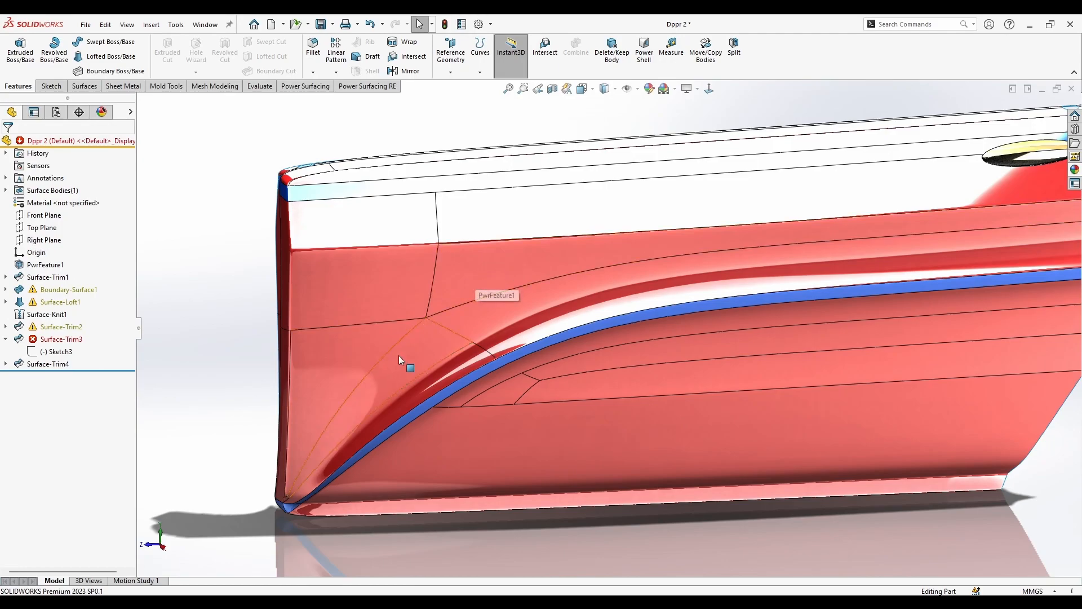
right_click(400, 359)
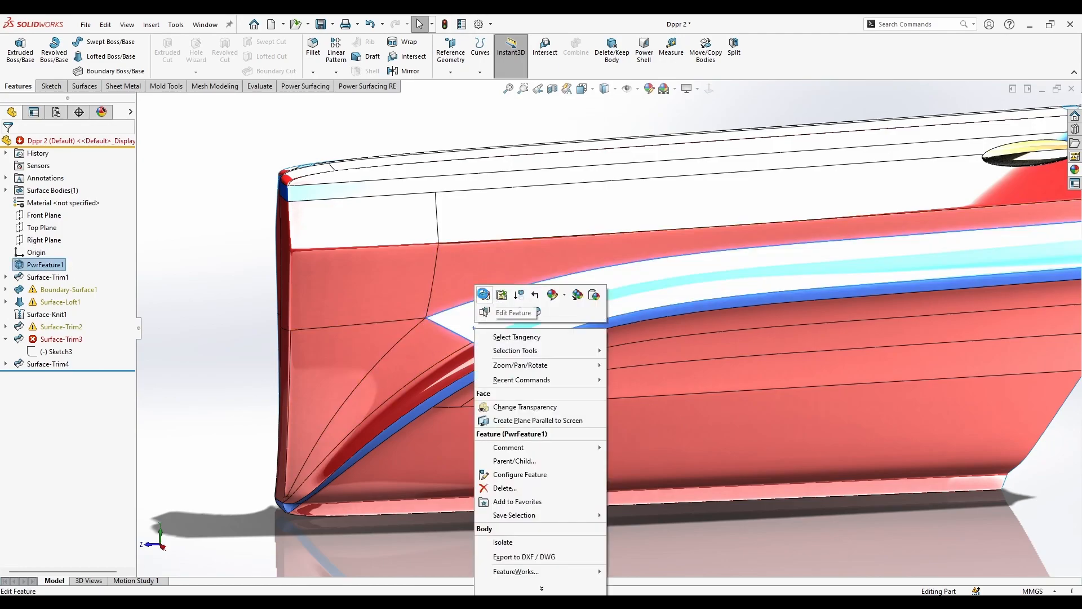
left_click(513, 312)
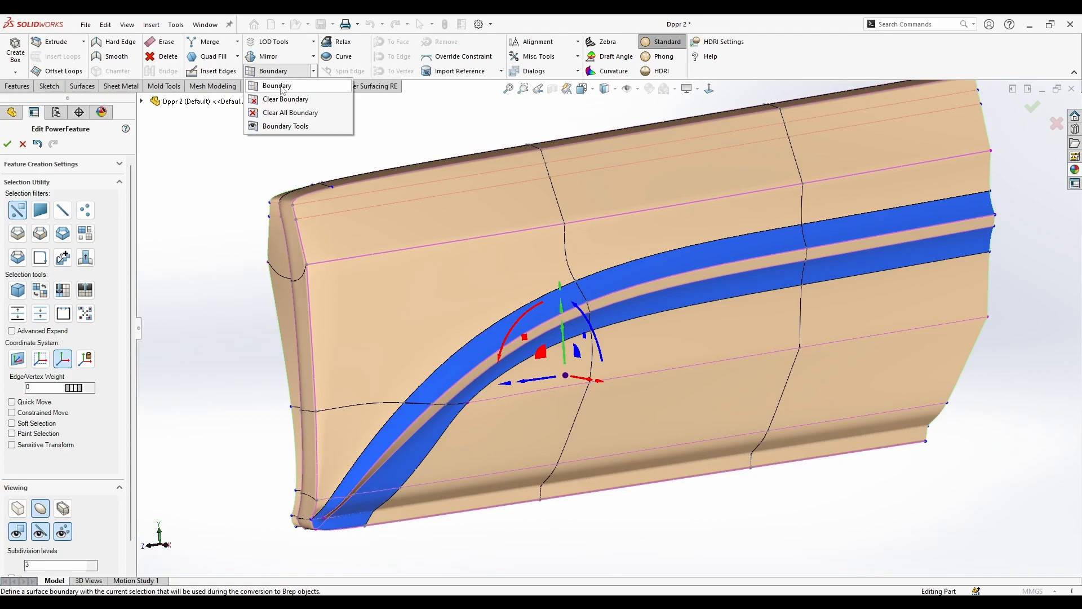
mouse_move(285, 125)
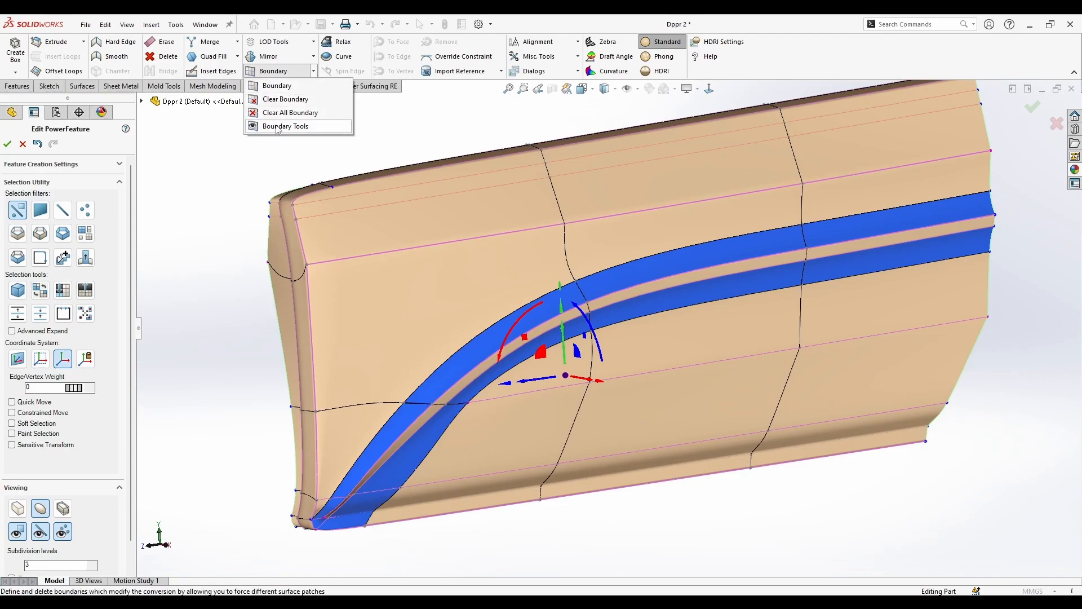
left_click(285, 126)
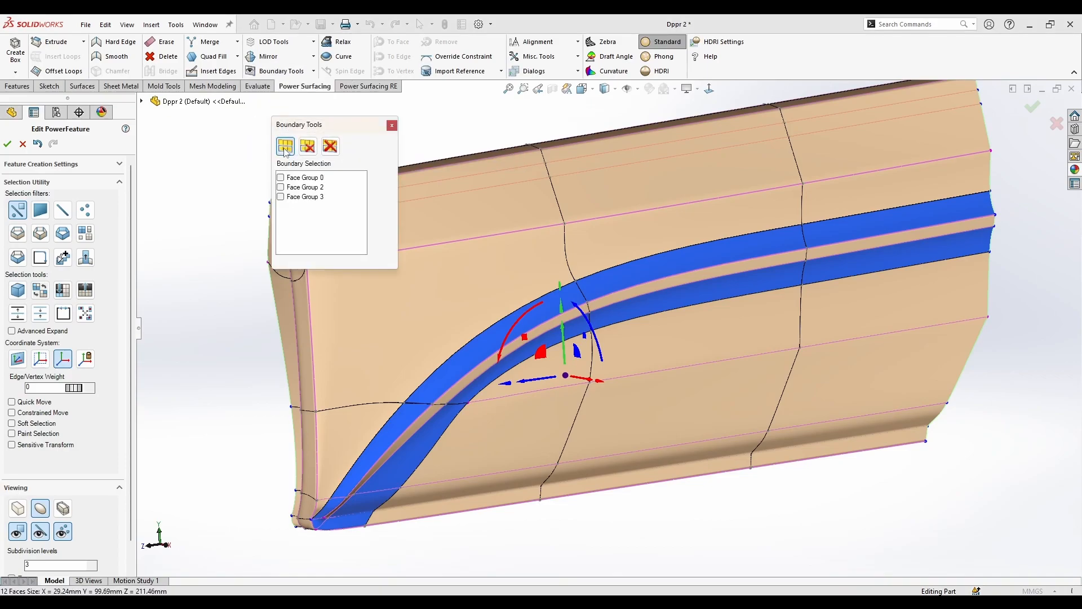
left_click(393, 125)
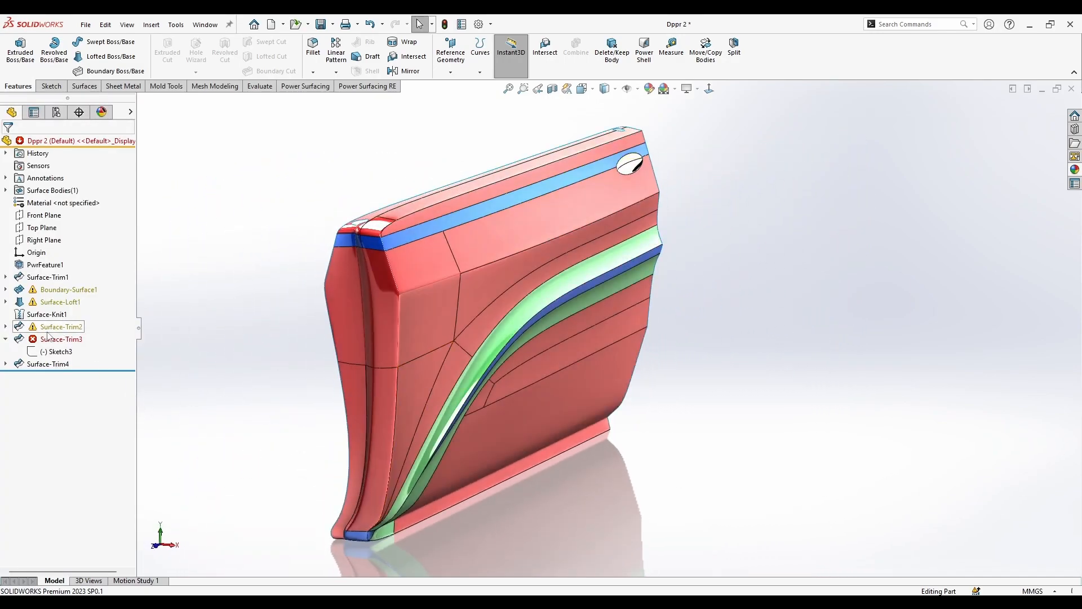
Step: Reopen Surface-Trim3 and accept it unchanged
right_click(60, 338)
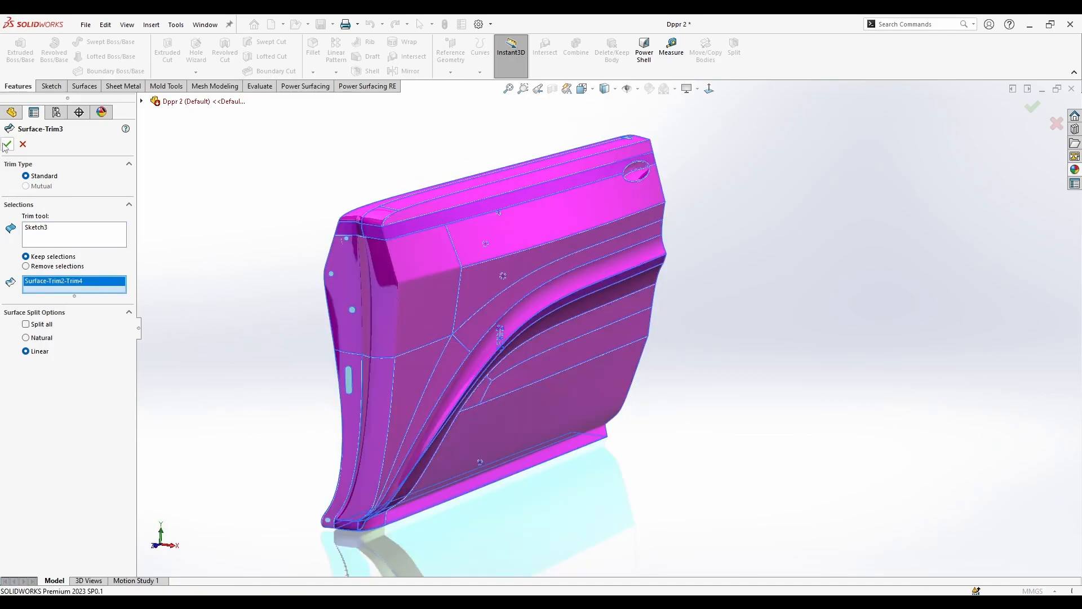
left_click(7, 144)
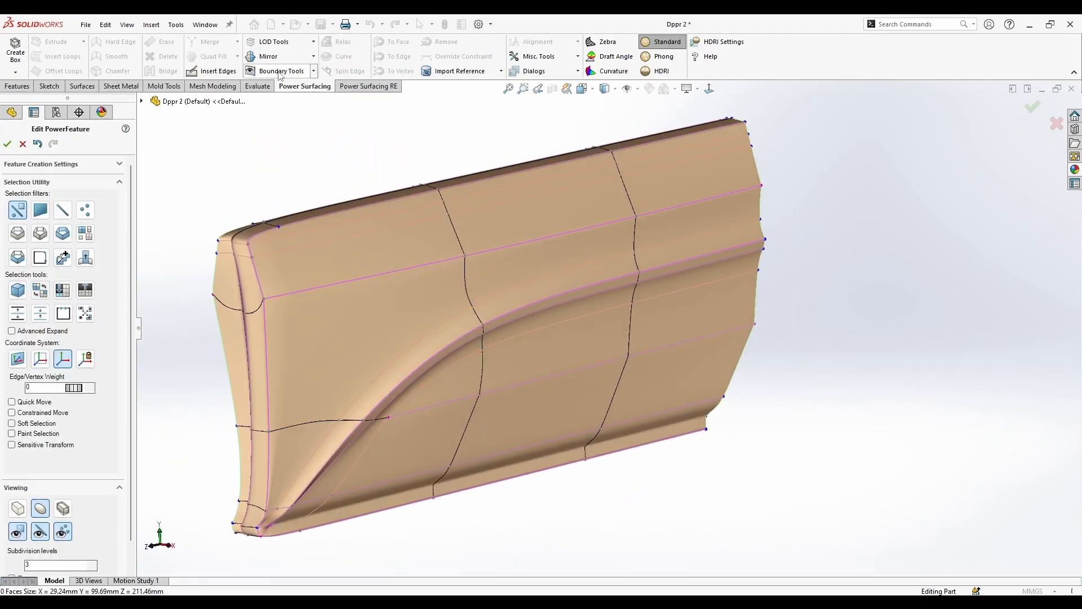
Step: Review boundary Face Groups 2, 3, 0 and 4 one at a time
left_click(280, 70)
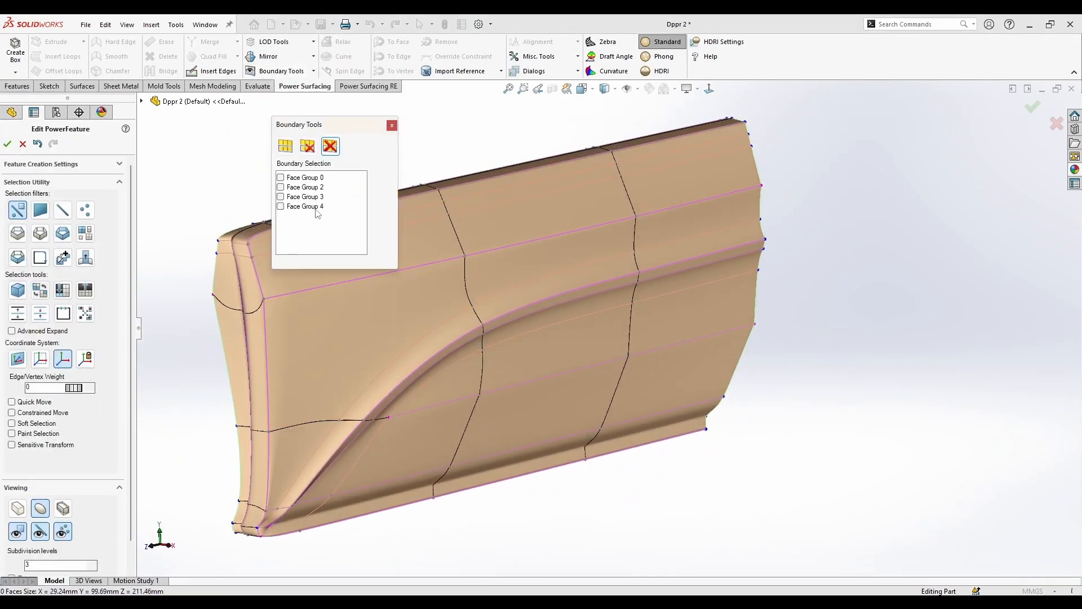
left_click(304, 187)
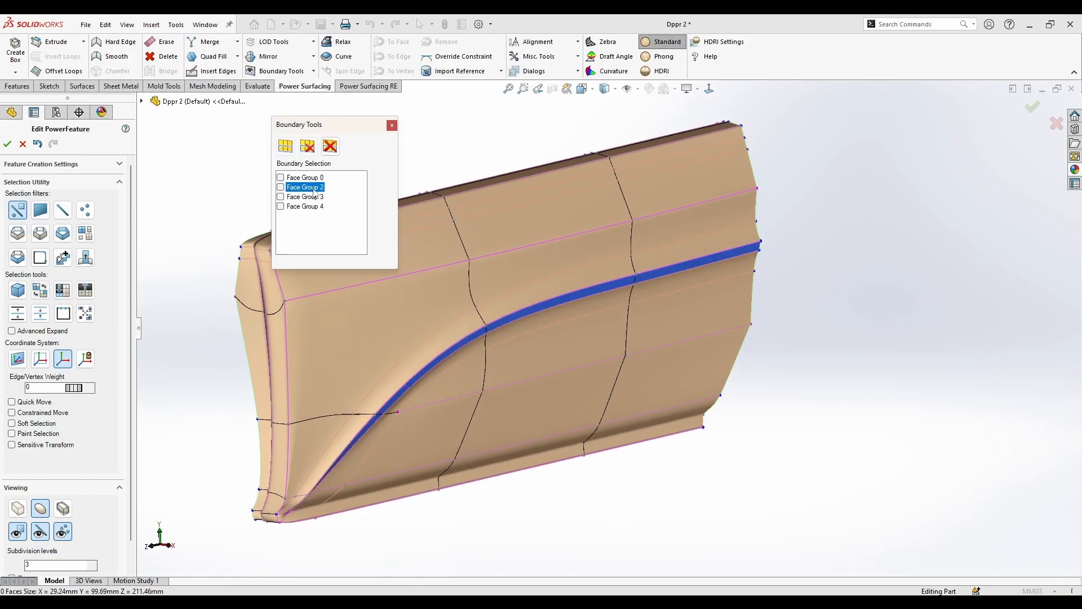
left_click(304, 196)
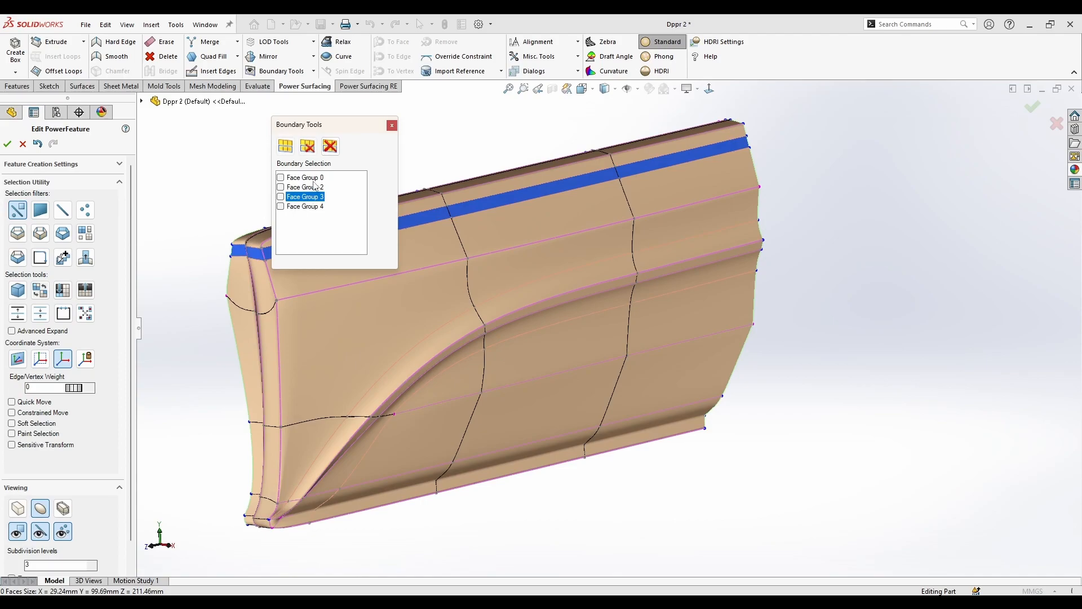
left_click(305, 178)
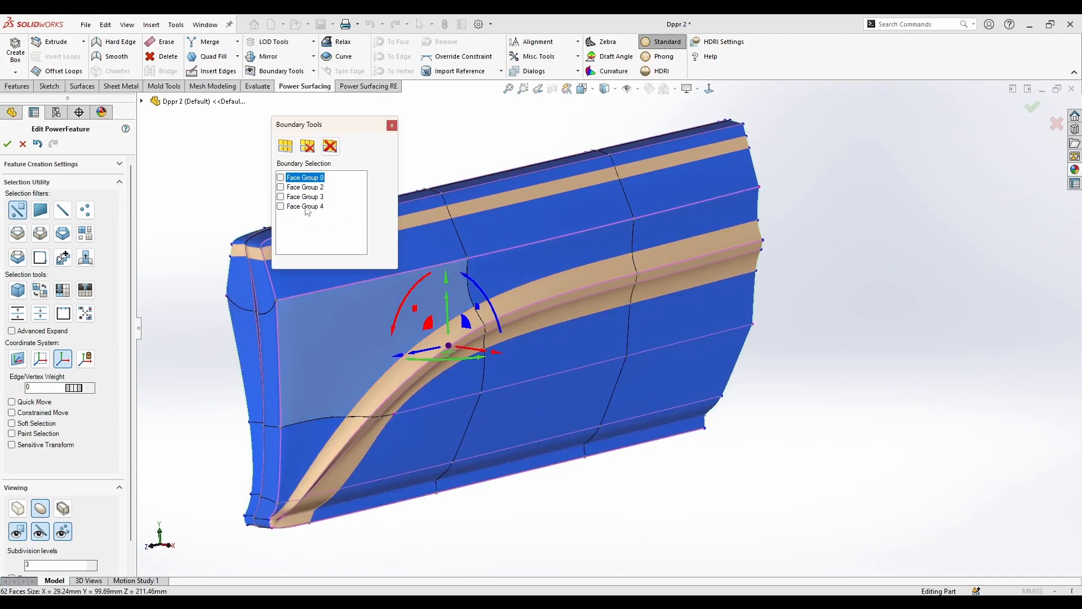
left_click(345, 338)
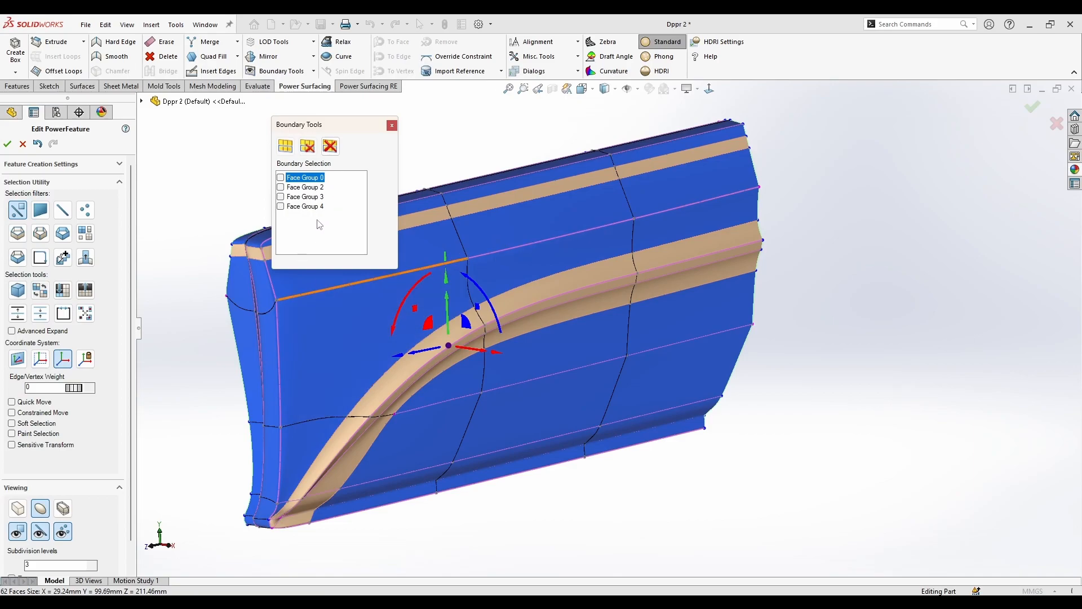
left_click(304, 206)
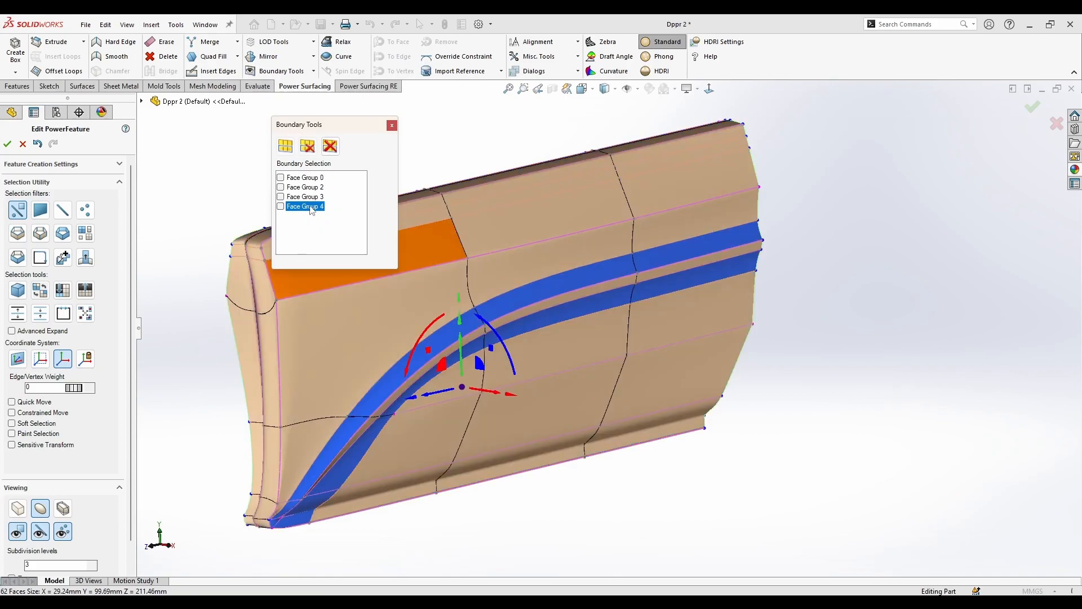
Step: Clear the boundary and accept, converting the SubD door to SOLIDWORKS geometry
left_click(305, 187)
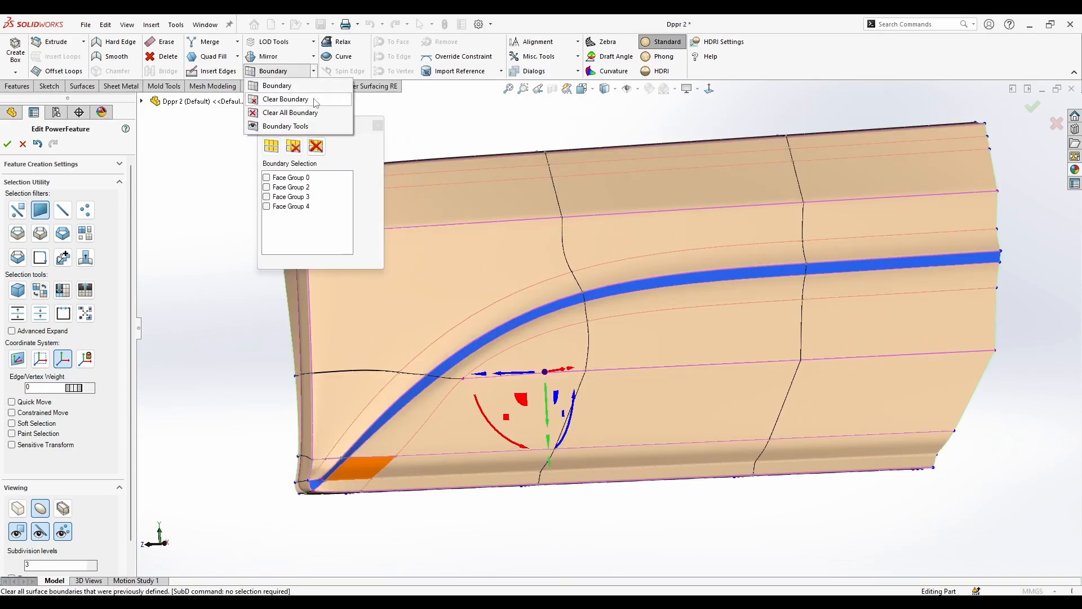
left_click(286, 126)
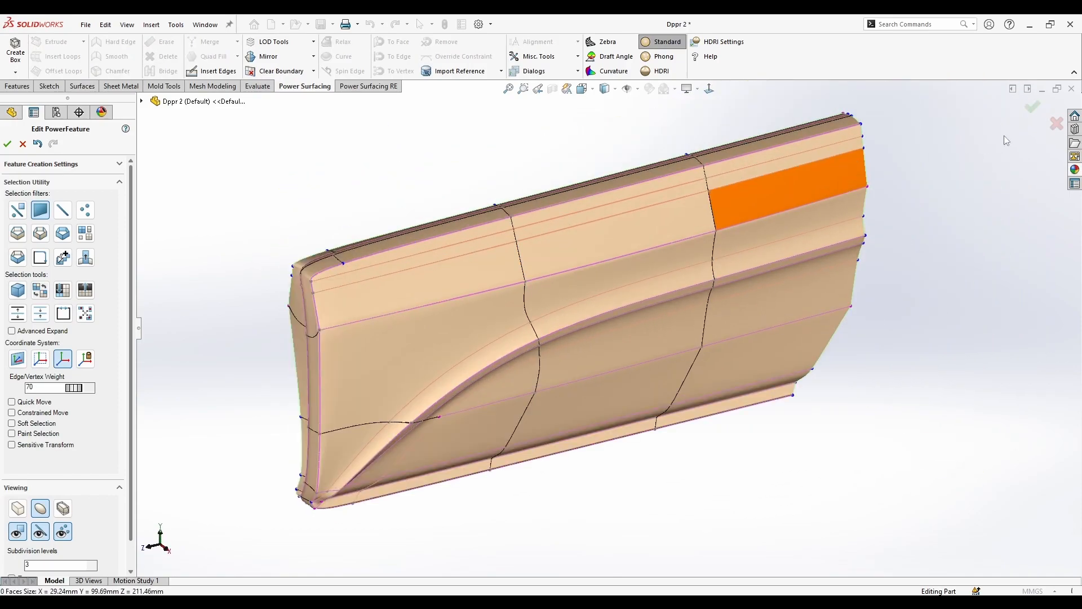
left_click(8, 143)
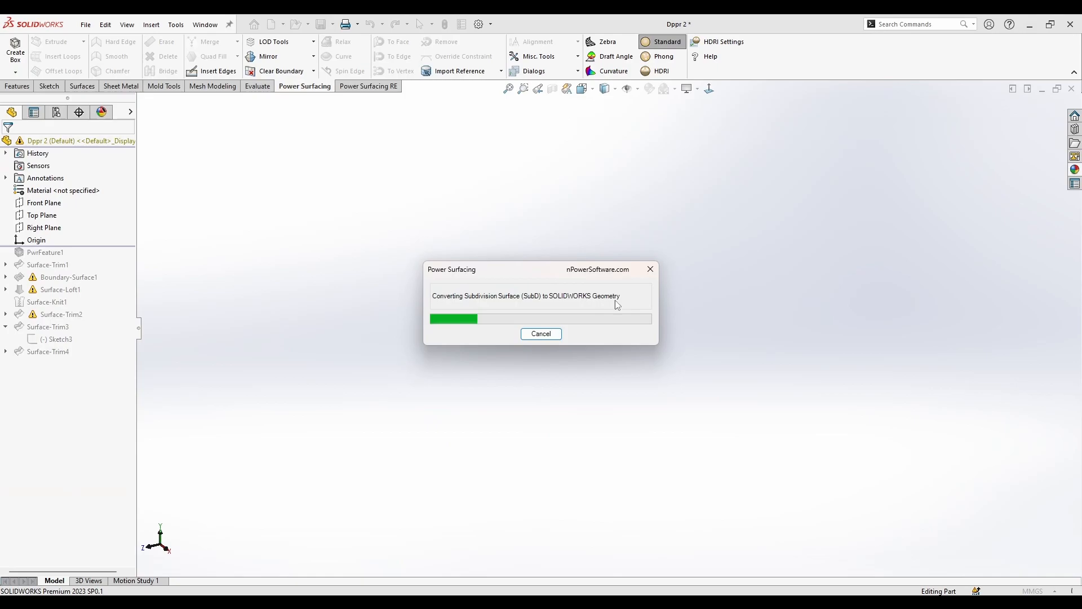